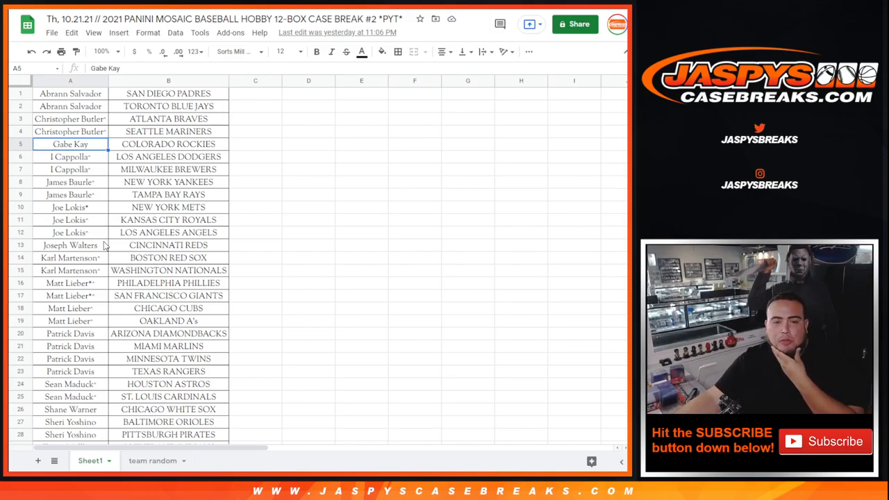
pyautogui.moveTo(86, 169)
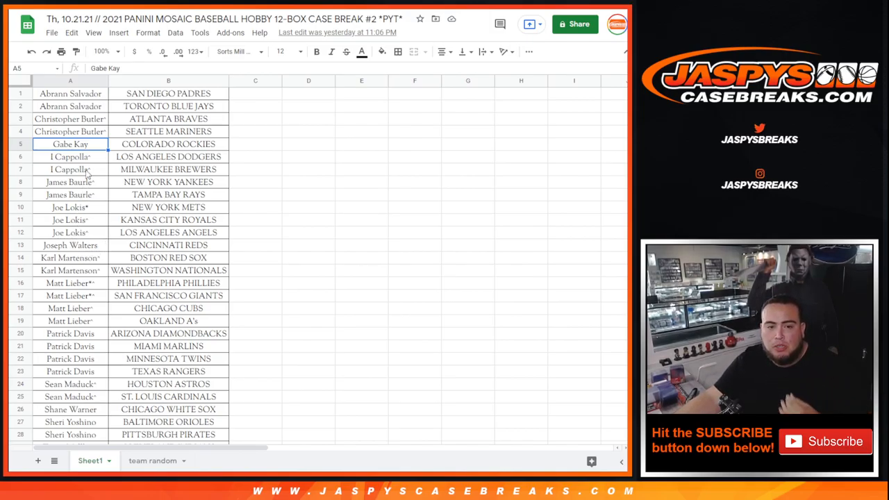
pyautogui.moveTo(80, 94)
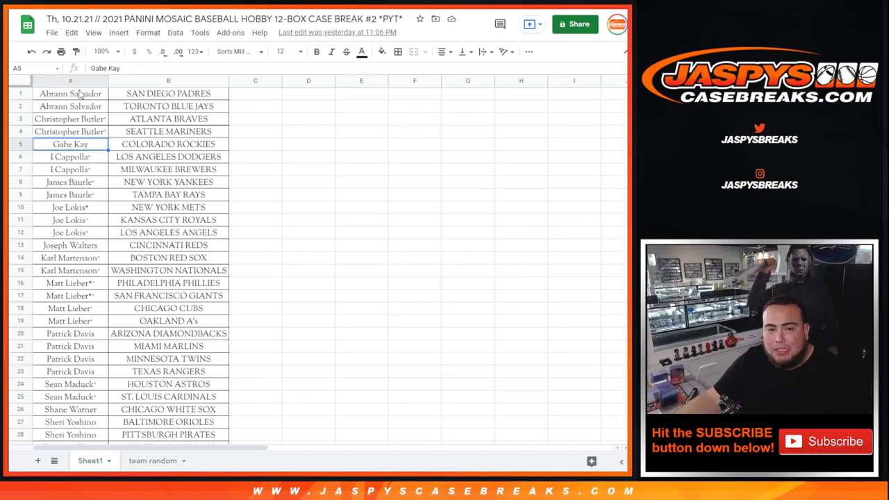
# Step: Copy the first entrant's name from column A into the new entrant column D
pyautogui.moveTo(70, 93); pyautogui.dragTo(69, 106)
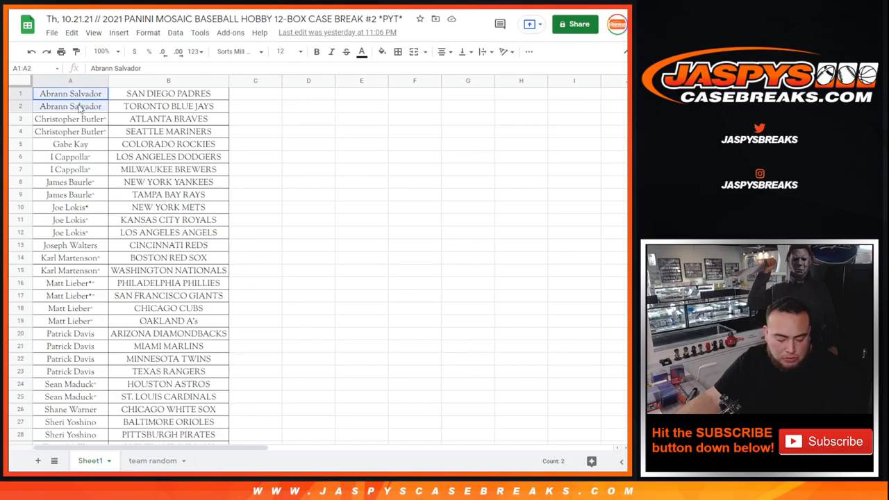
pyautogui.rightClick(69, 100)
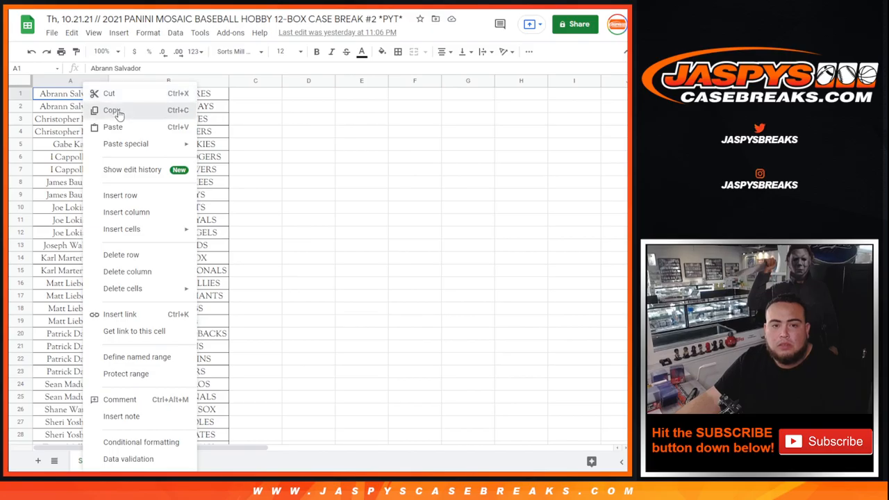
pyautogui.click(111, 110)
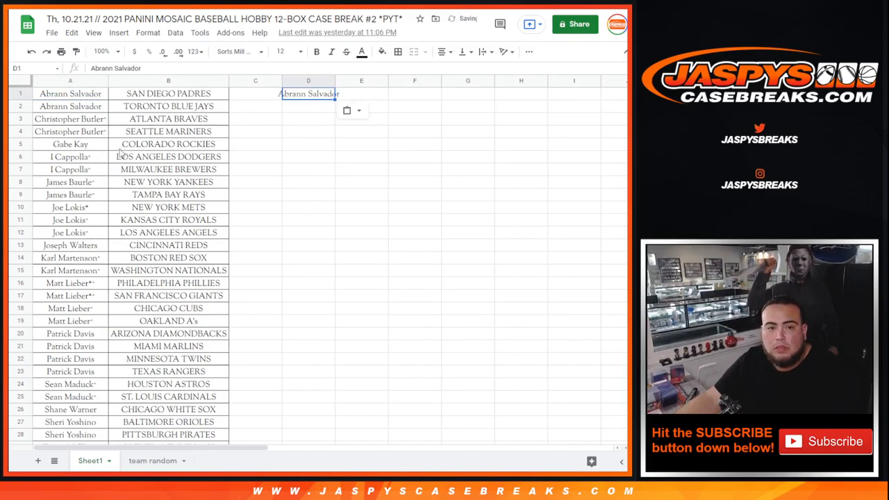
pyautogui.rightClick(69, 118)
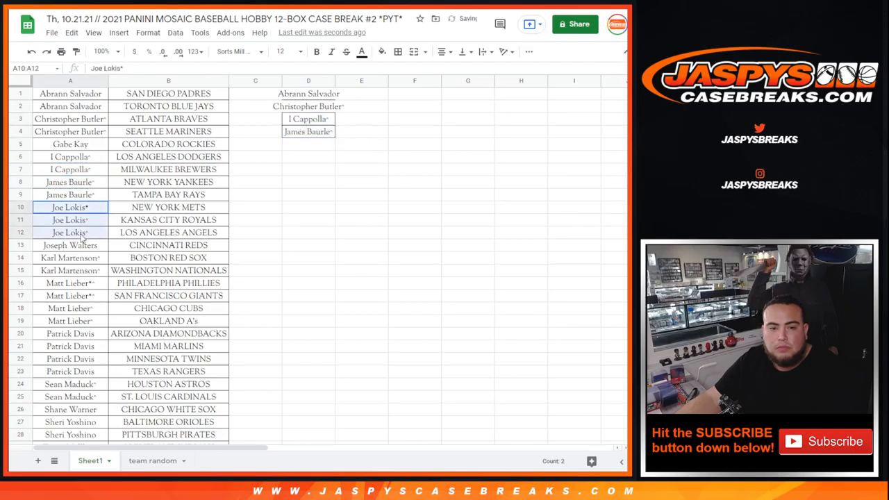
# Step: Carry the later entrants' names from the break list across into column D
pyautogui.click(69, 220)
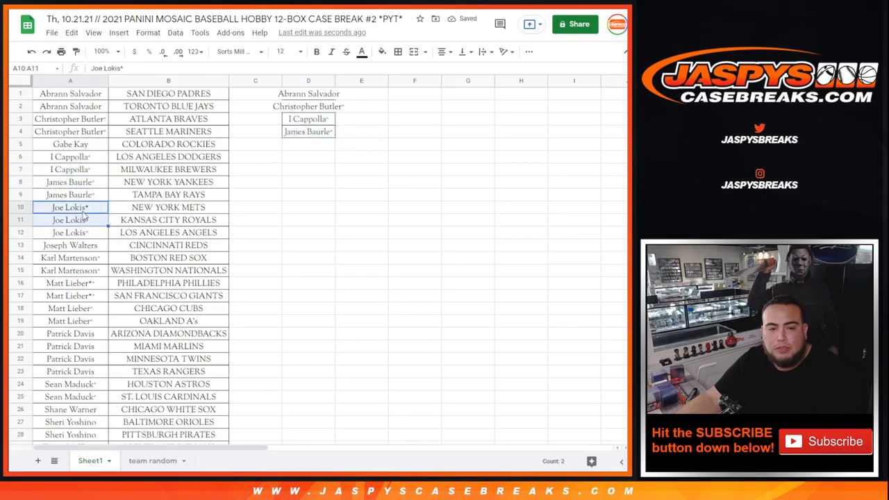
pyautogui.click(308, 143)
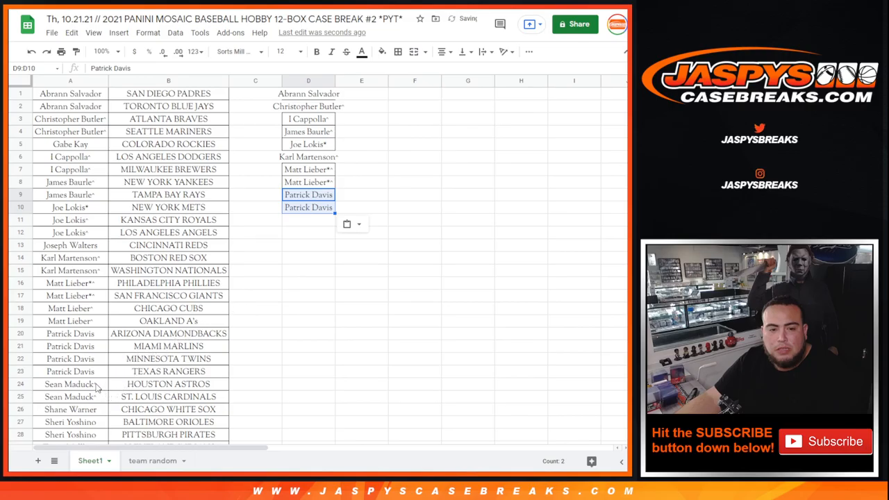
pyautogui.click(69, 383)
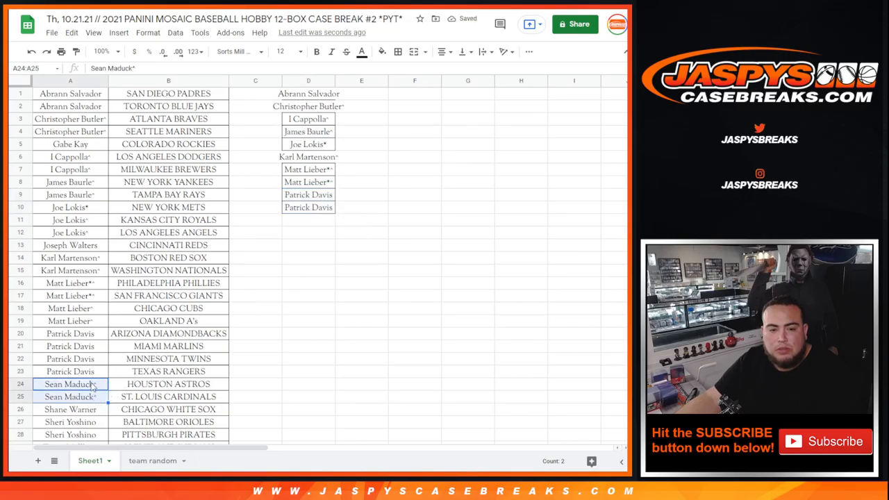
pyautogui.click(309, 220)
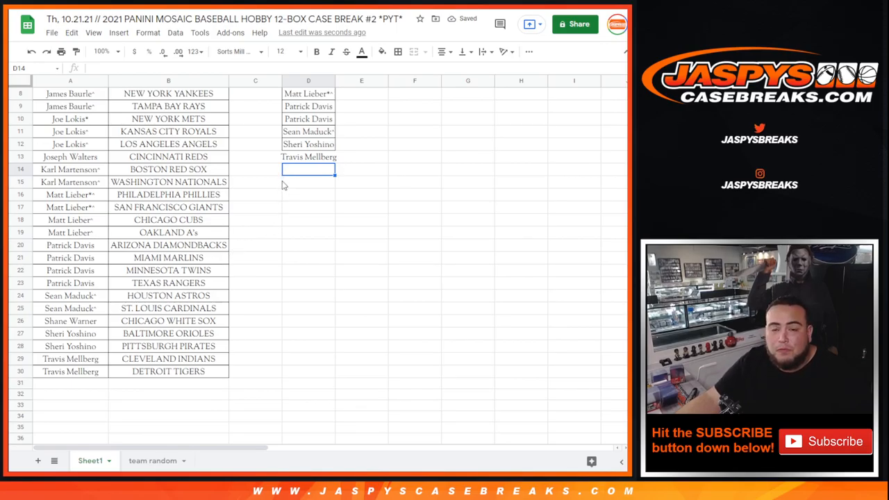
pyautogui.scroll(3)
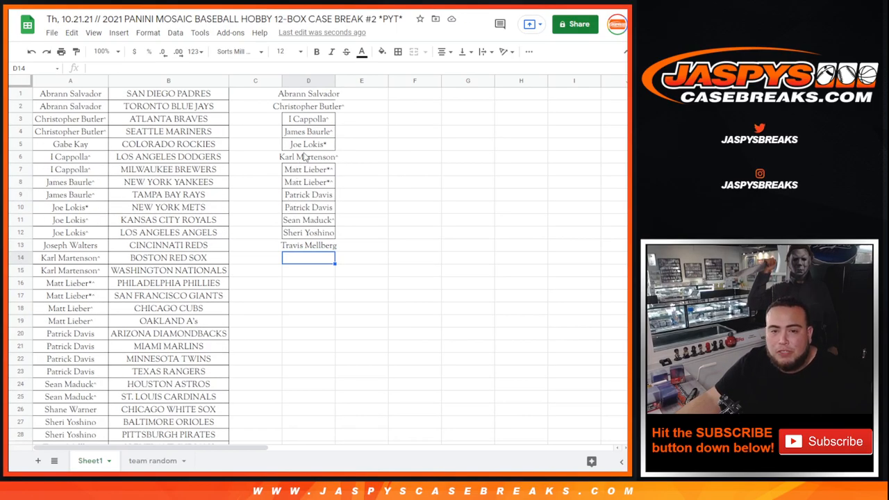
pyautogui.click(308, 93)
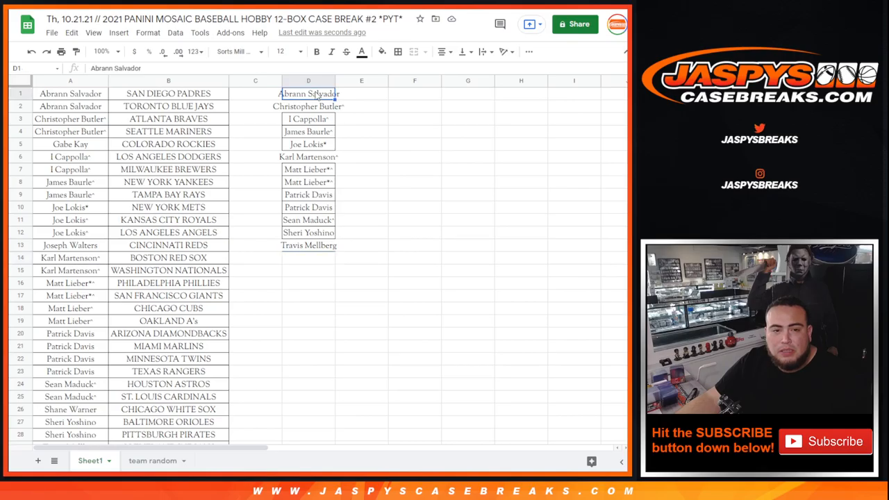
pyautogui.click(308, 106)
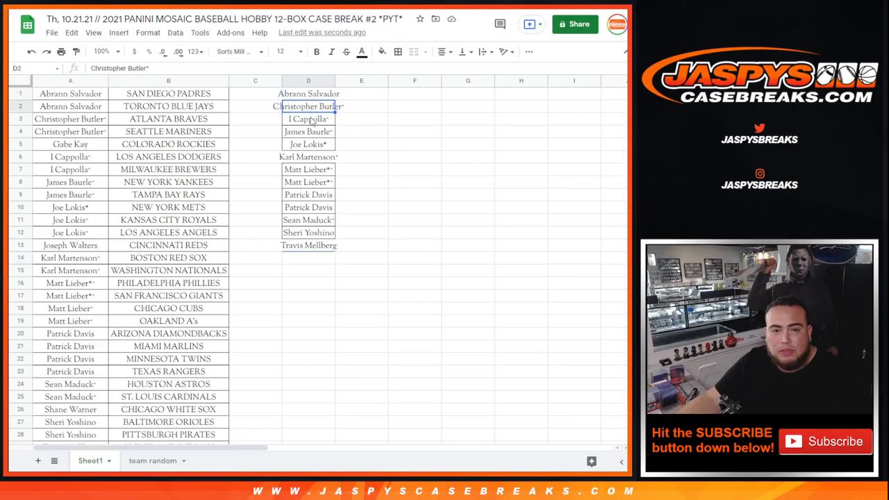
pyautogui.click(308, 130)
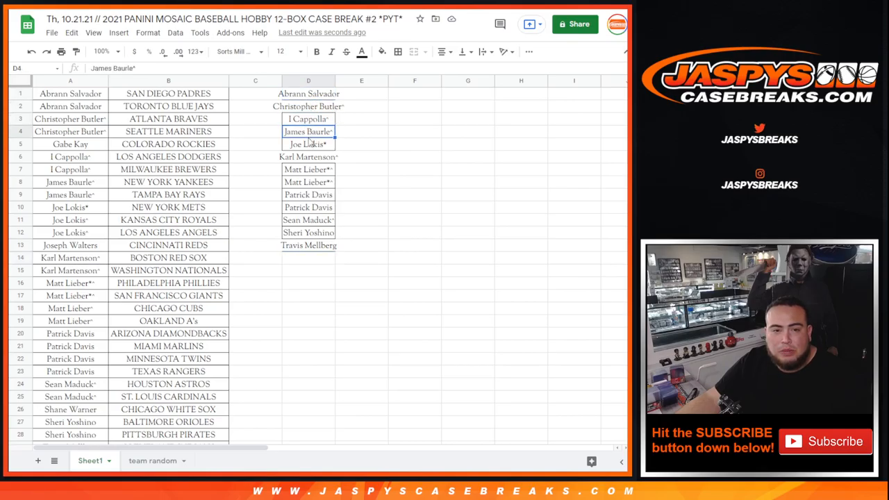
pyautogui.click(308, 143)
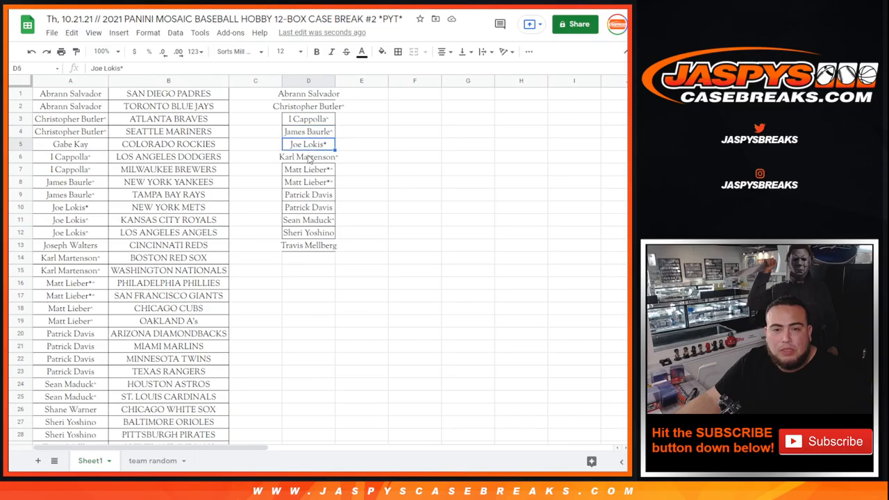
pyautogui.click(308, 155)
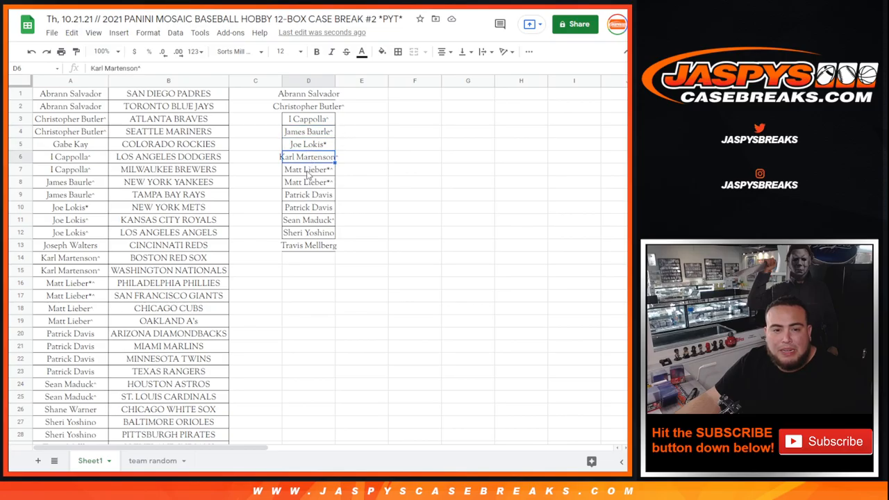
pyautogui.click(308, 194)
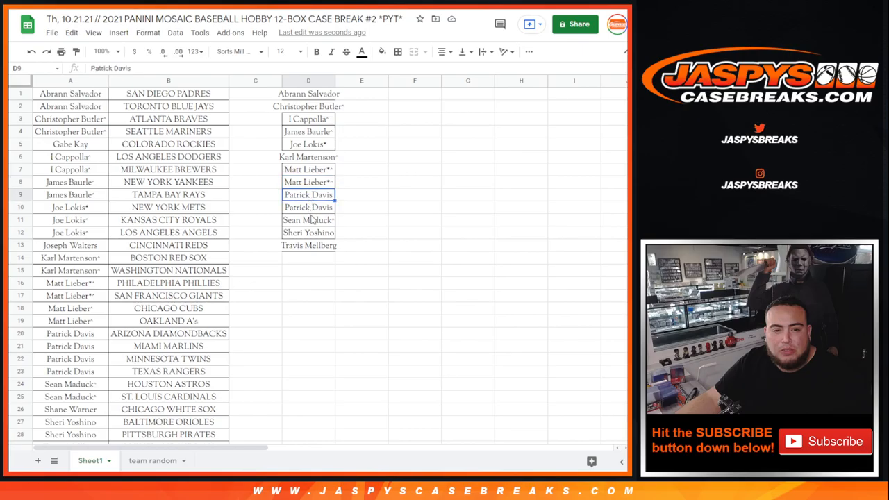
pyautogui.click(308, 219)
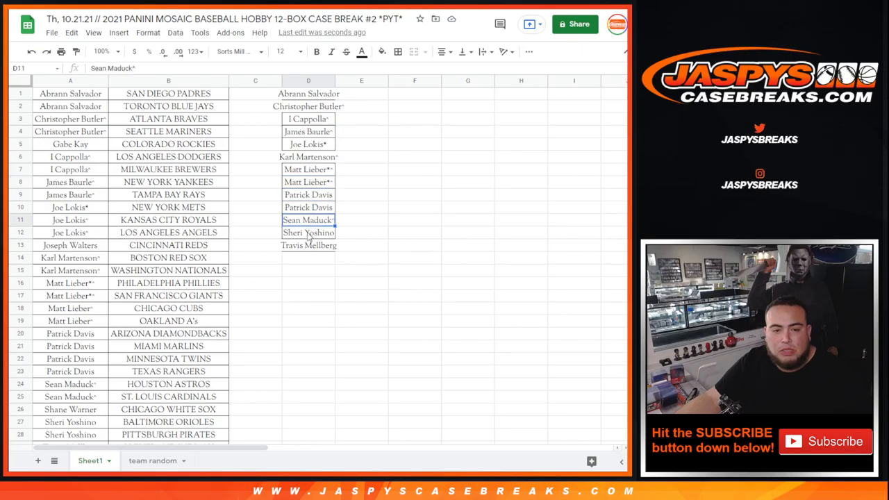
pyautogui.click(308, 244)
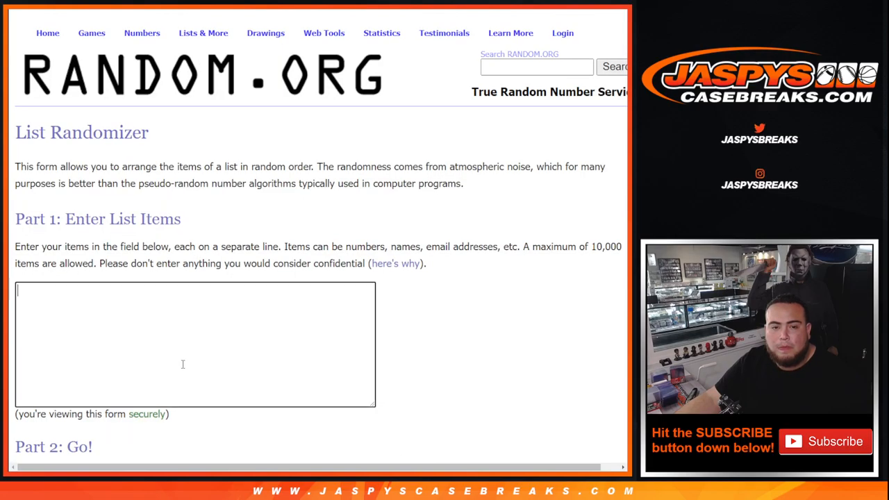
pyautogui.write('Abrann Salvador')
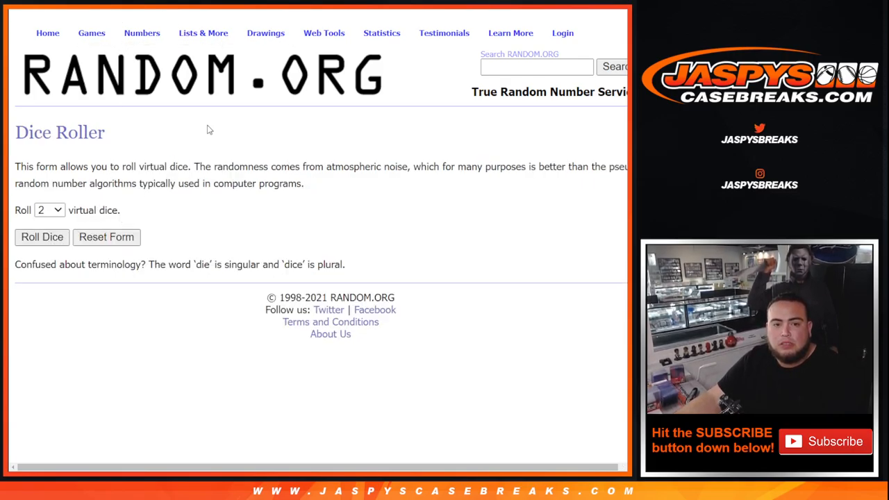
pyautogui.click(42, 237)
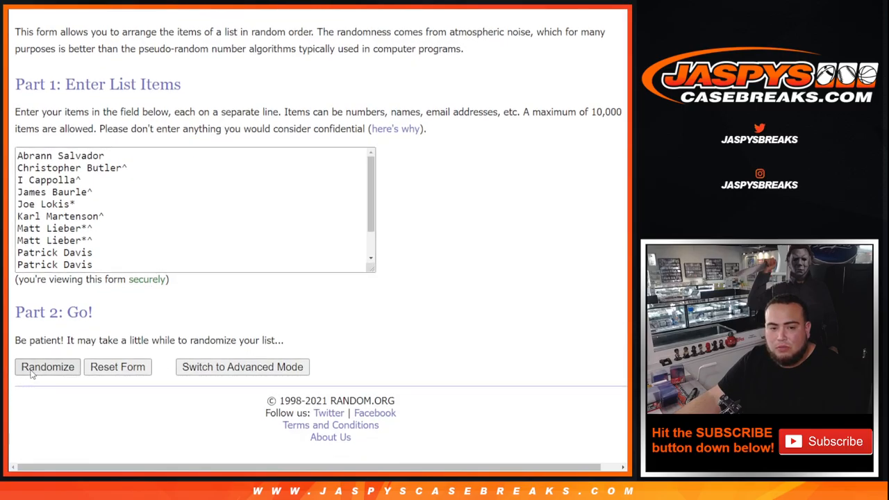
pyautogui.click(48, 367)
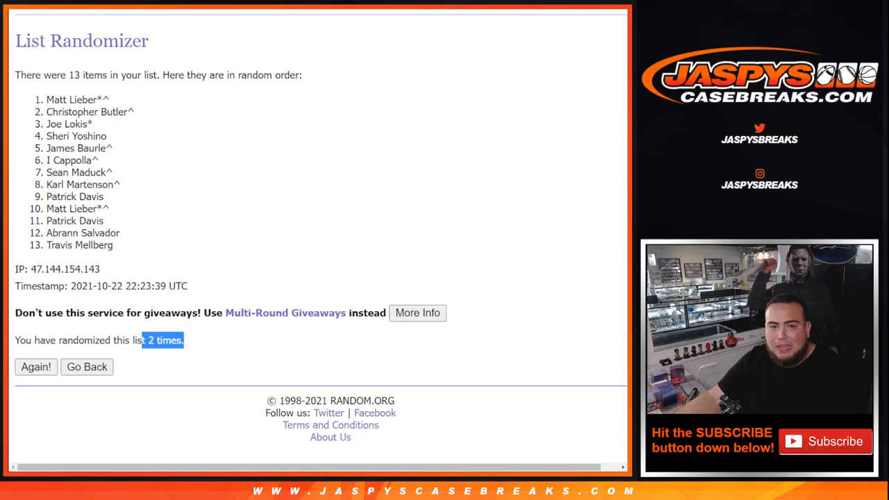
pyautogui.scroll(3)
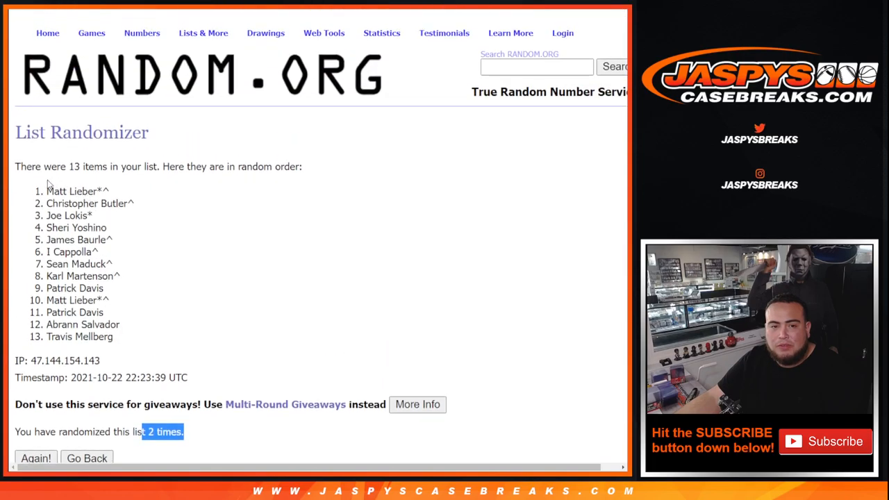
pyautogui.doubleClick(72, 191)
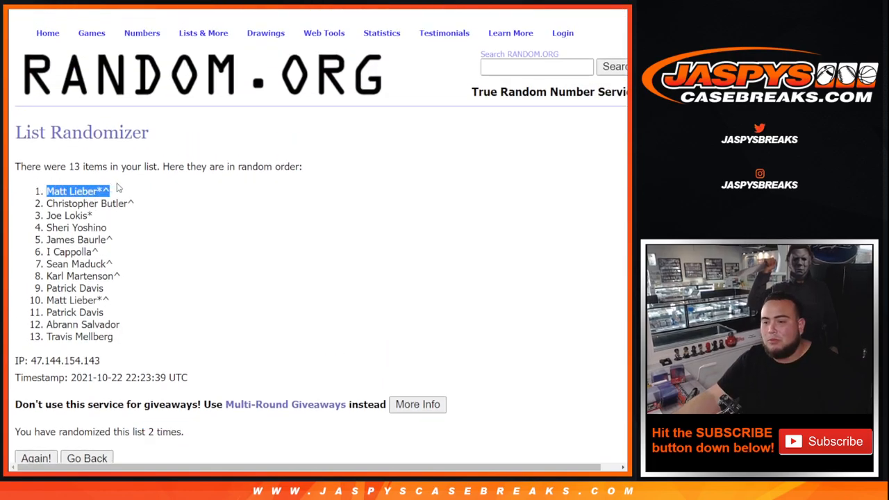